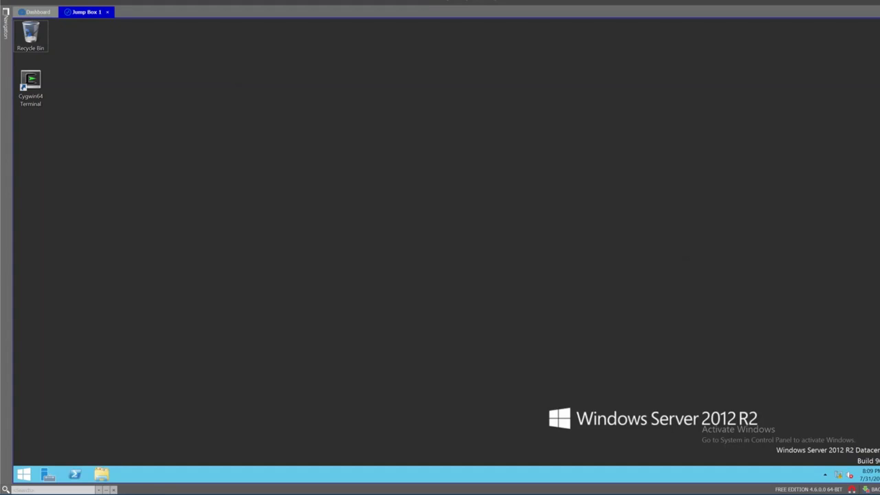
# Launch an administrator Windows PowerShell window from the taskbar icon's jump list.
pyautogui.rightClick(75, 475)
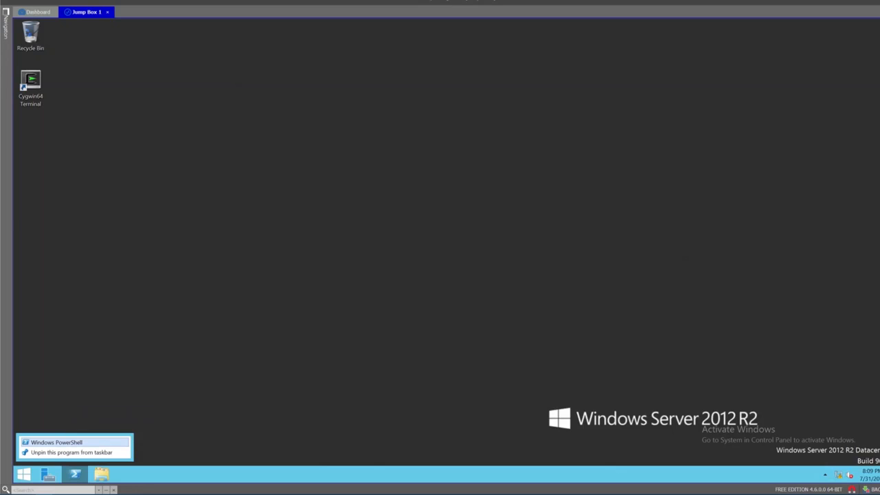
pyautogui.click(56, 443)
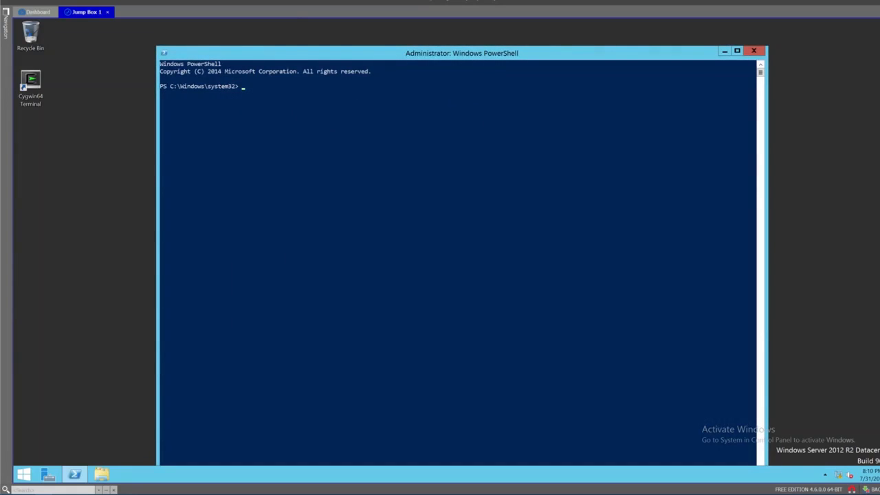
# Run slui 4 to bring up the phone activation wizard.
pyautogui.write('sl')
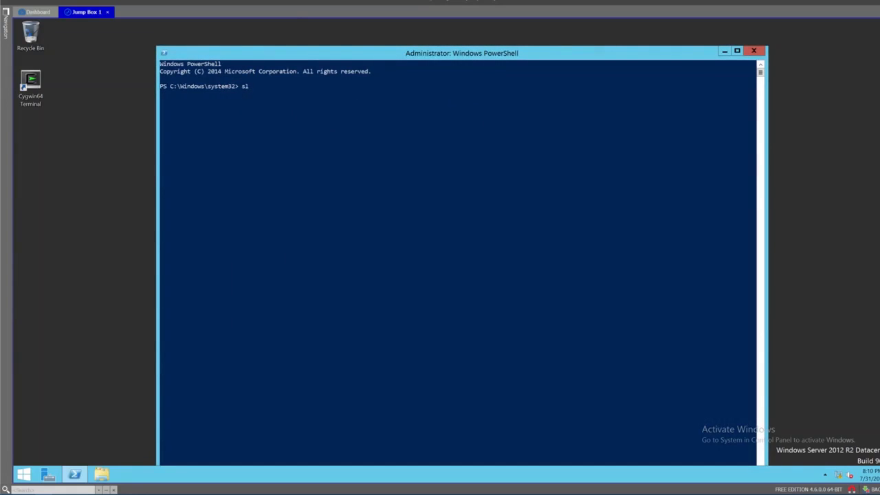
pyautogui.write('ui')
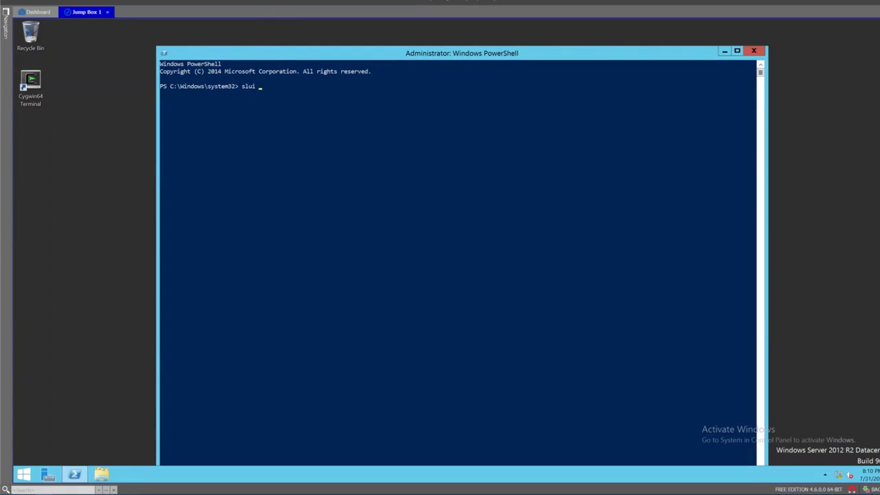
pyautogui.write('4')
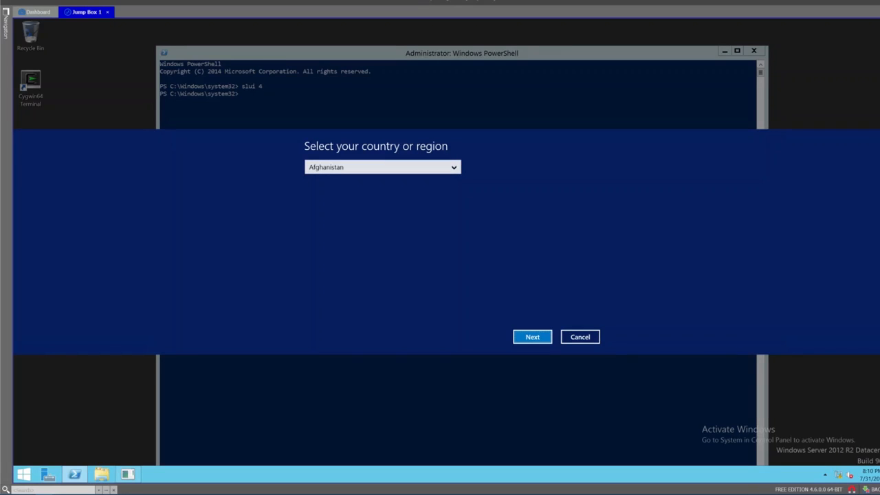
# Choose United States as the country or region for phone activation.
pyautogui.click(383, 167)
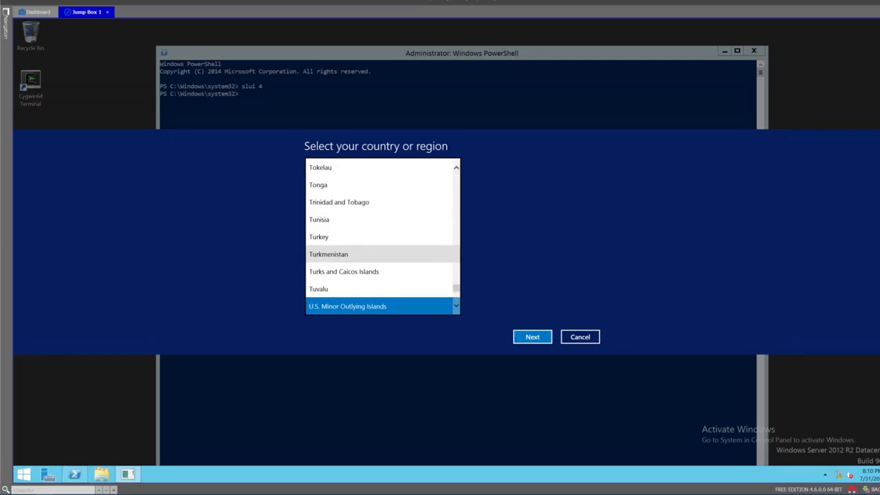
pyautogui.scroll(-3)
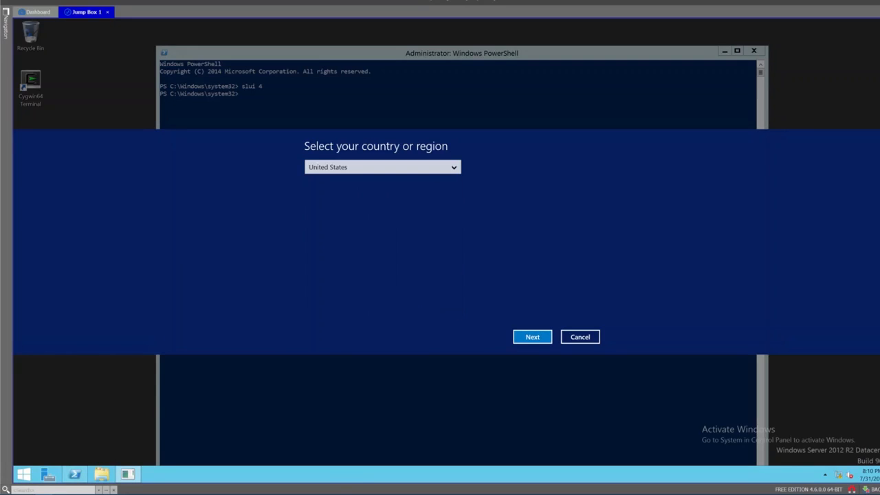
pyautogui.click(533, 337)
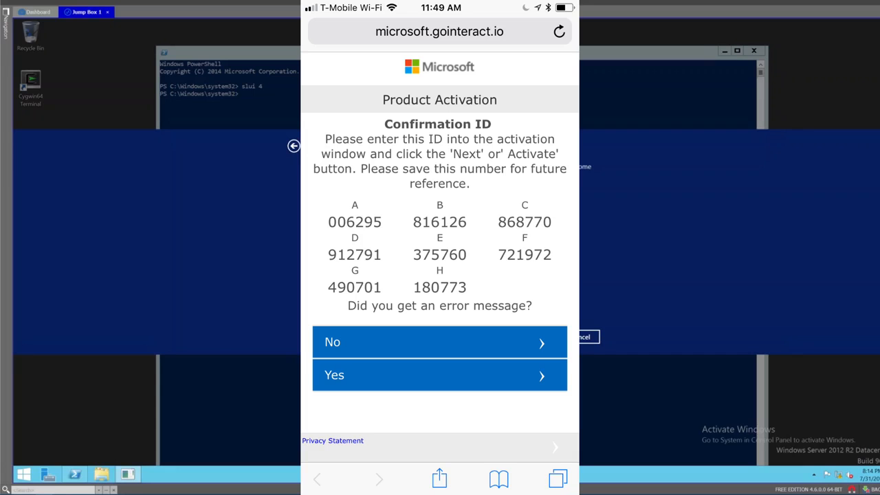
# Answer No to the error-message question on the phone's Product Activation page.
pyautogui.click(440, 342)
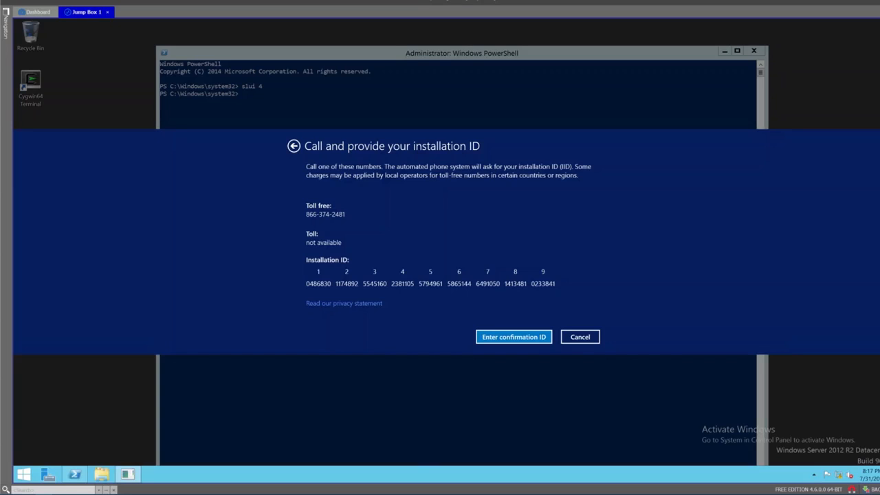
pyautogui.click(513, 336)
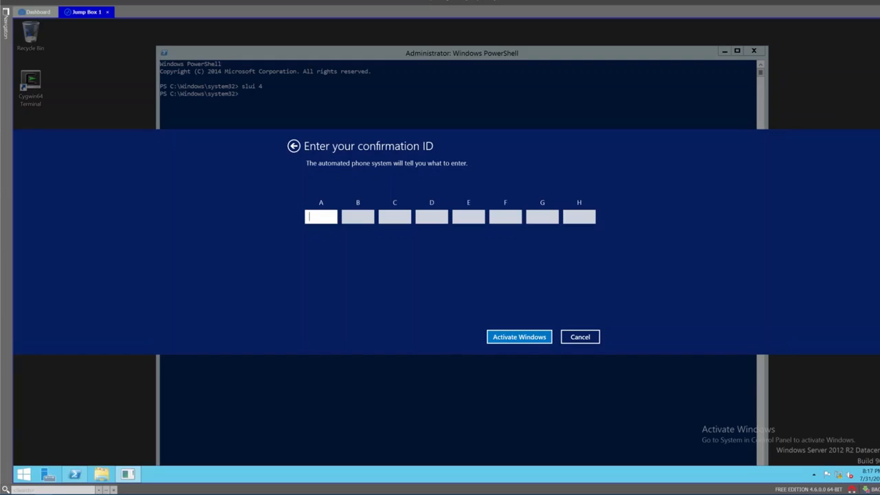
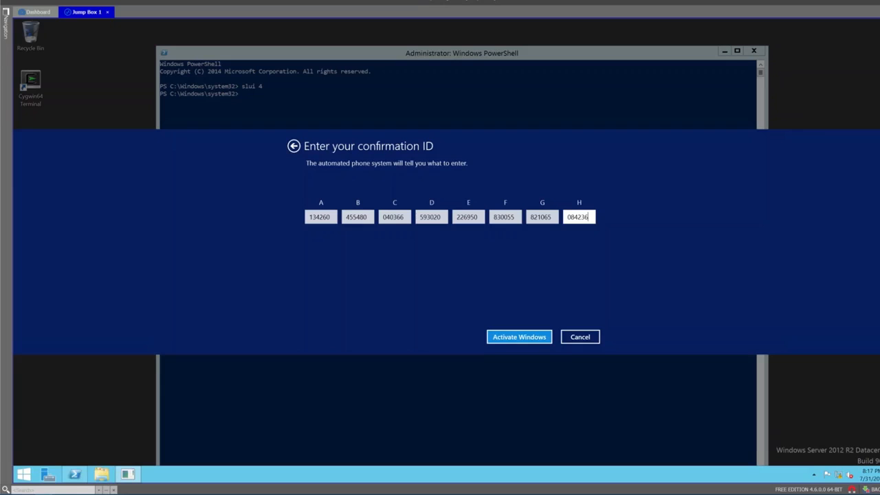
pyautogui.click(520, 337)
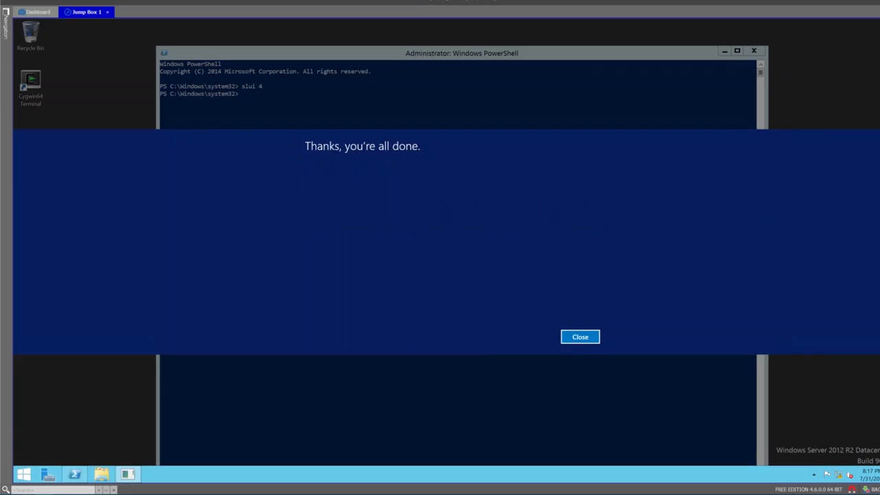
pyautogui.click(580, 337)
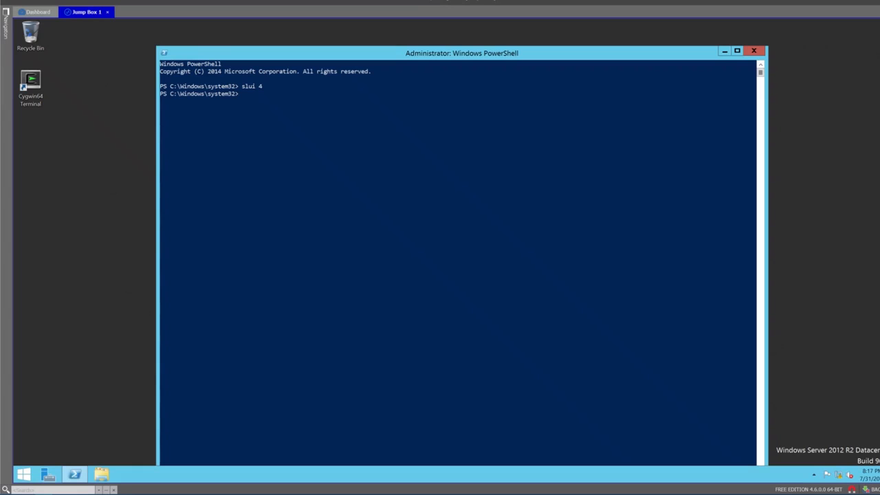